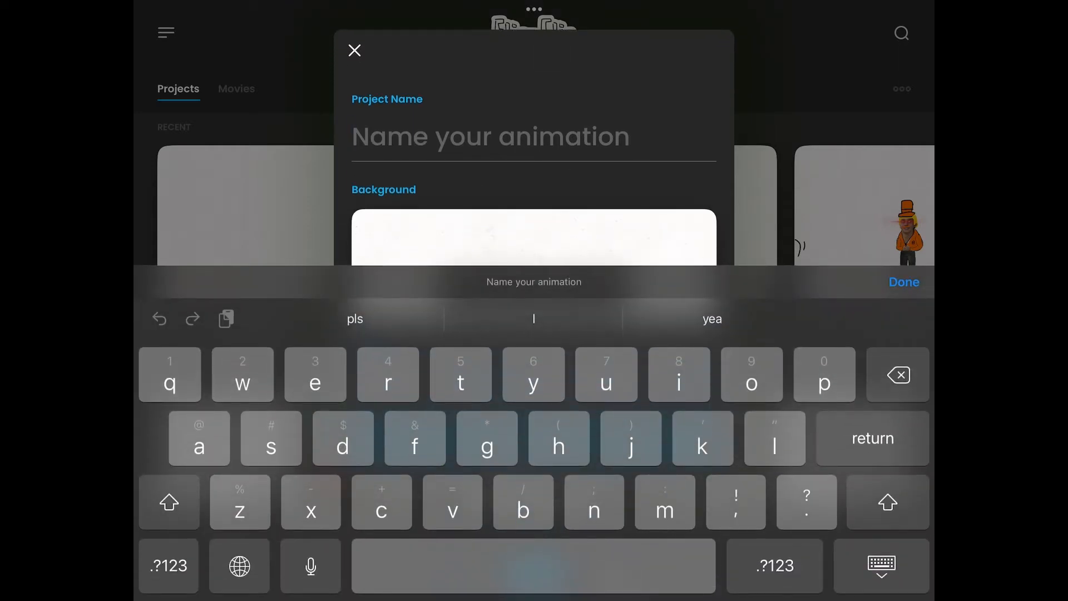
Step: Name the project 'anything you want' and create it at YouTube (2K), 12 FPS
type("anything you want")
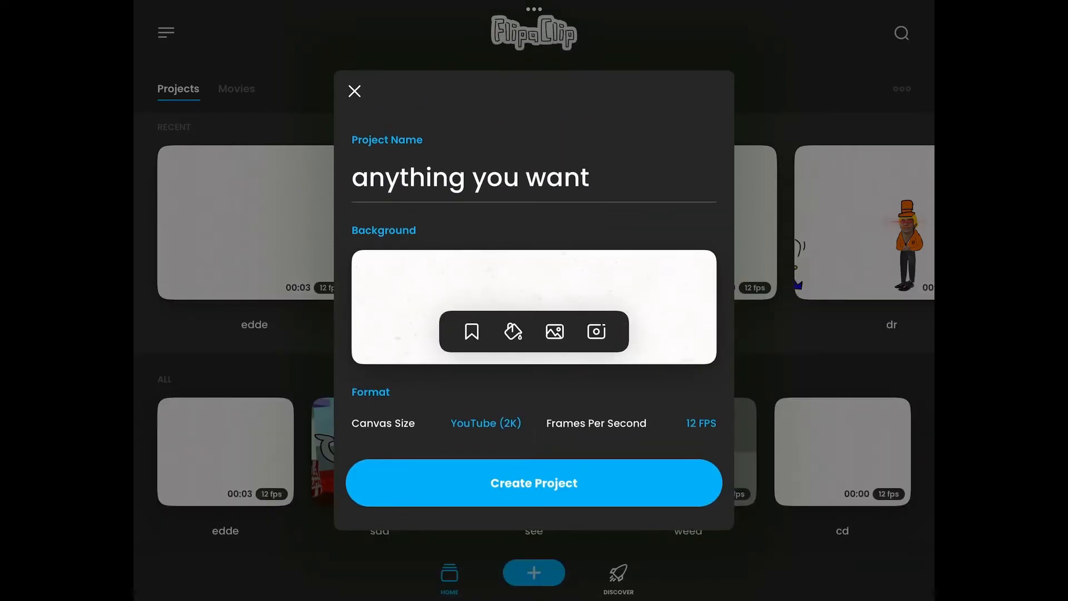
left_click(533, 483)
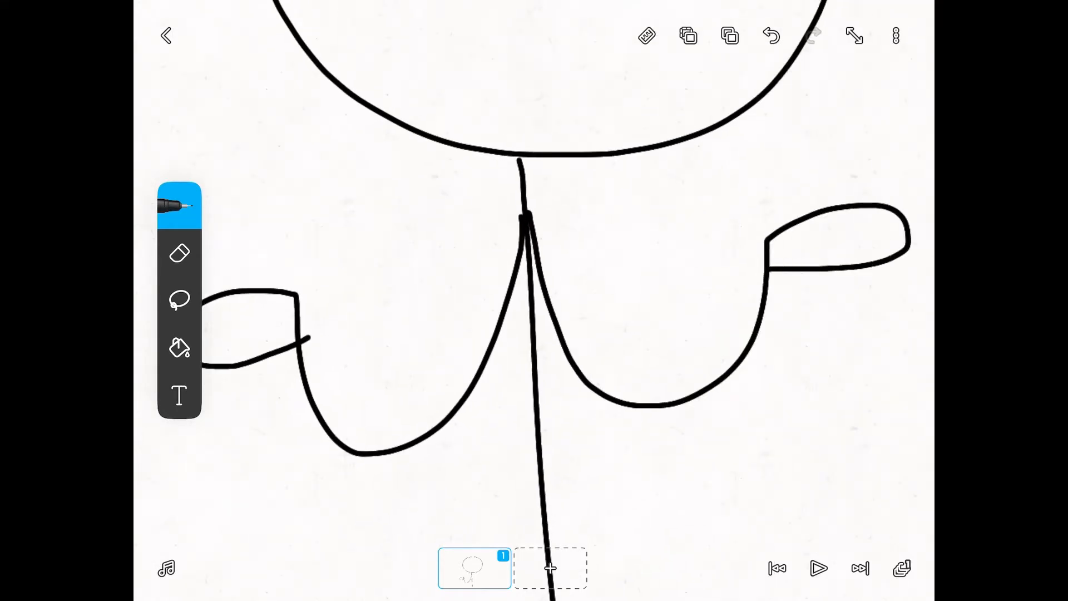
Step: Add a second frame after drawing the stick figure's head, body and arms
left_click(179, 348)
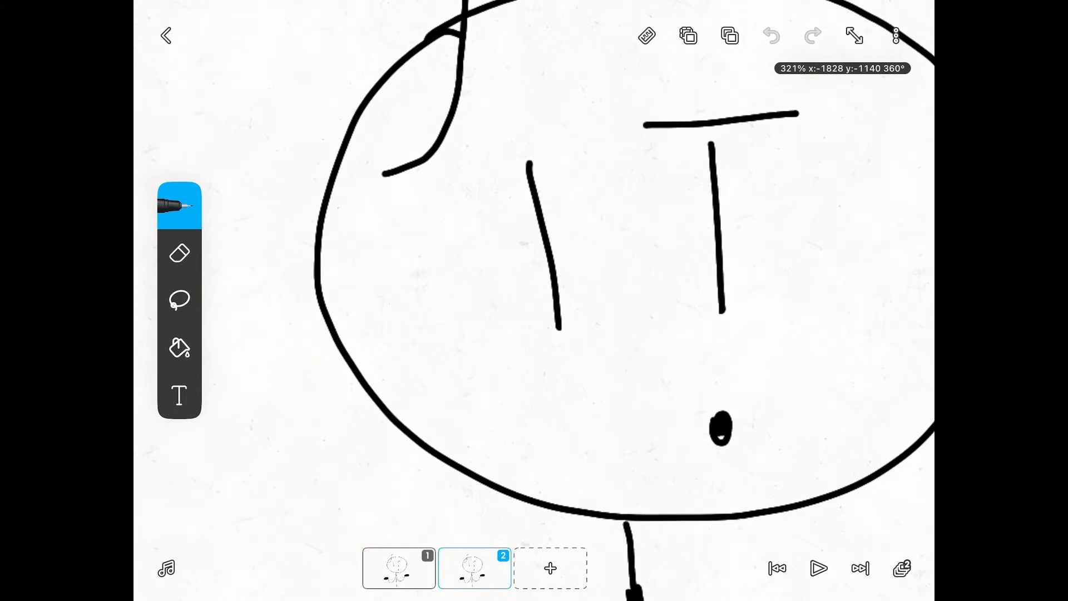
Step: Add another frame for the next mouth shape in the lip-sync sequence
left_click(179, 300)
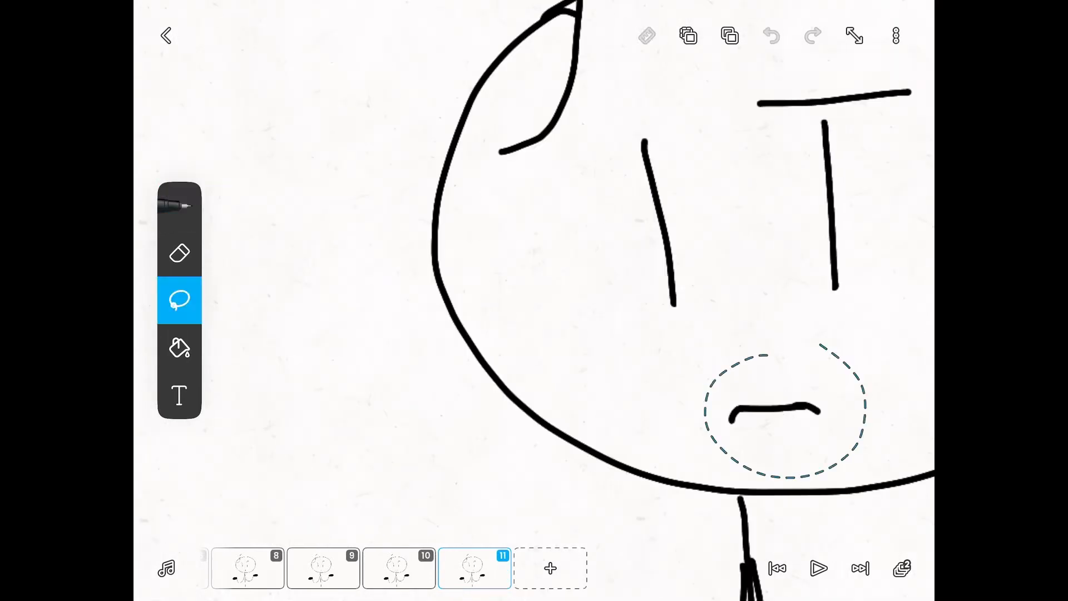
Step: Return to the pen and add frame 12 for the thicker curved frown mouth
left_click(179, 205)
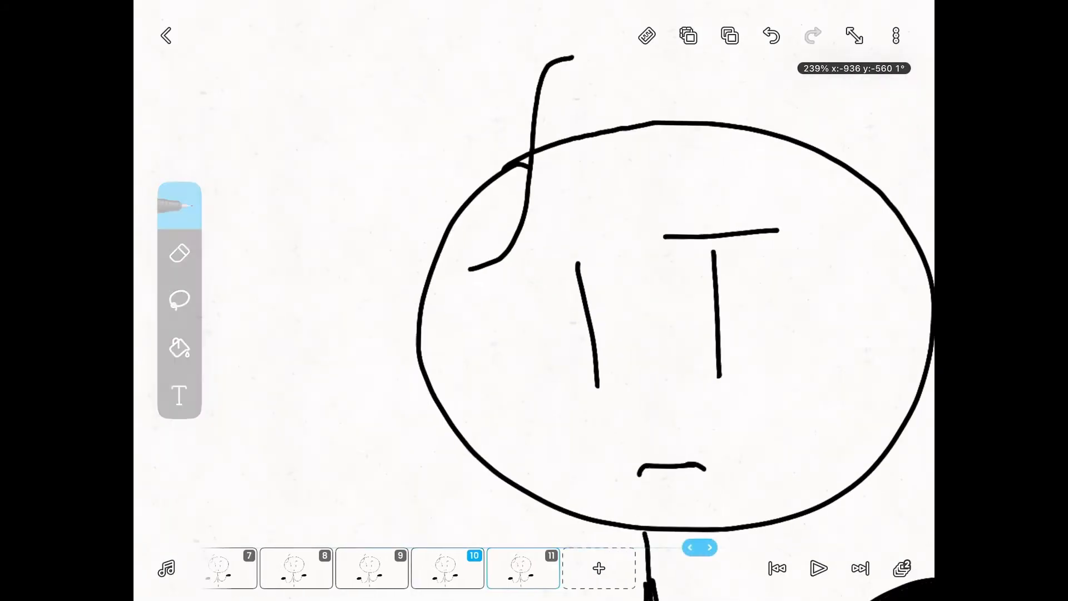
left_click(711, 547)
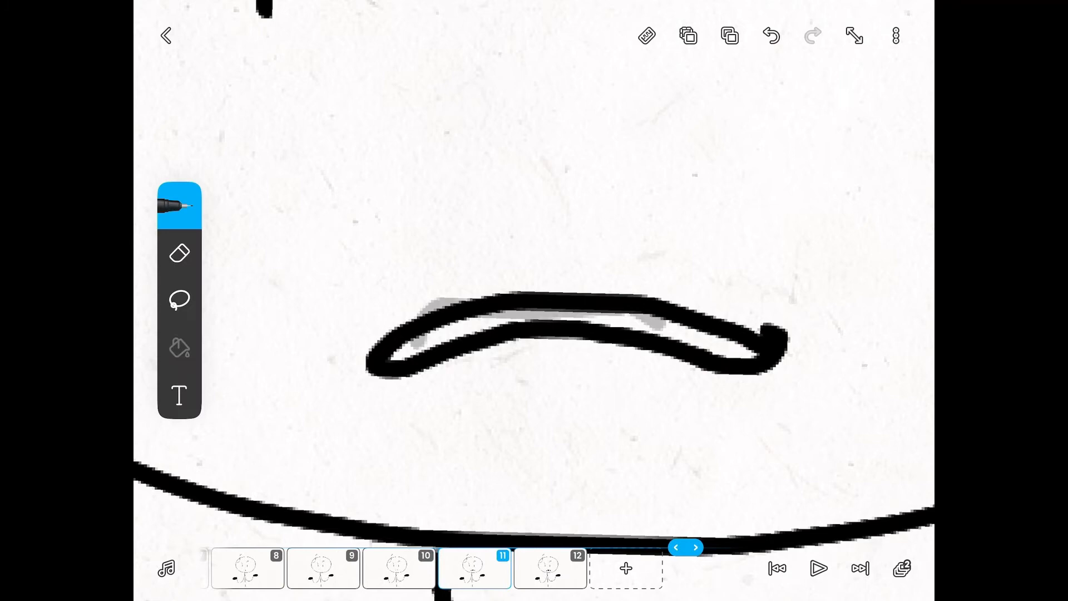
Step: Add frames 13–19 one by one, reshaping the mouth and covering old strokes in white
left_click(179, 348)
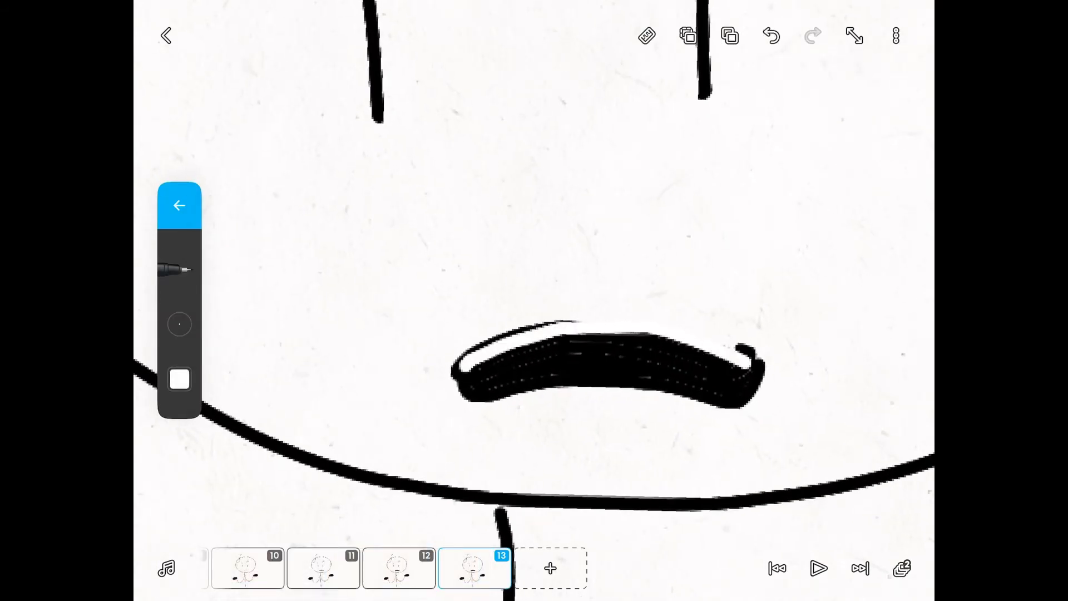
left_click(550, 568)
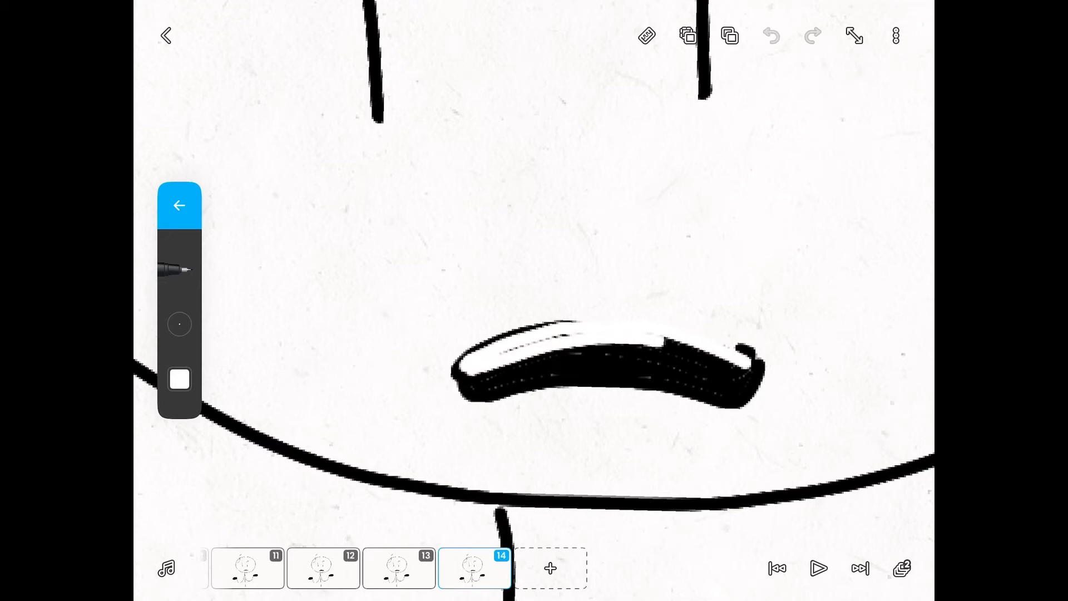
left_click(771, 36)
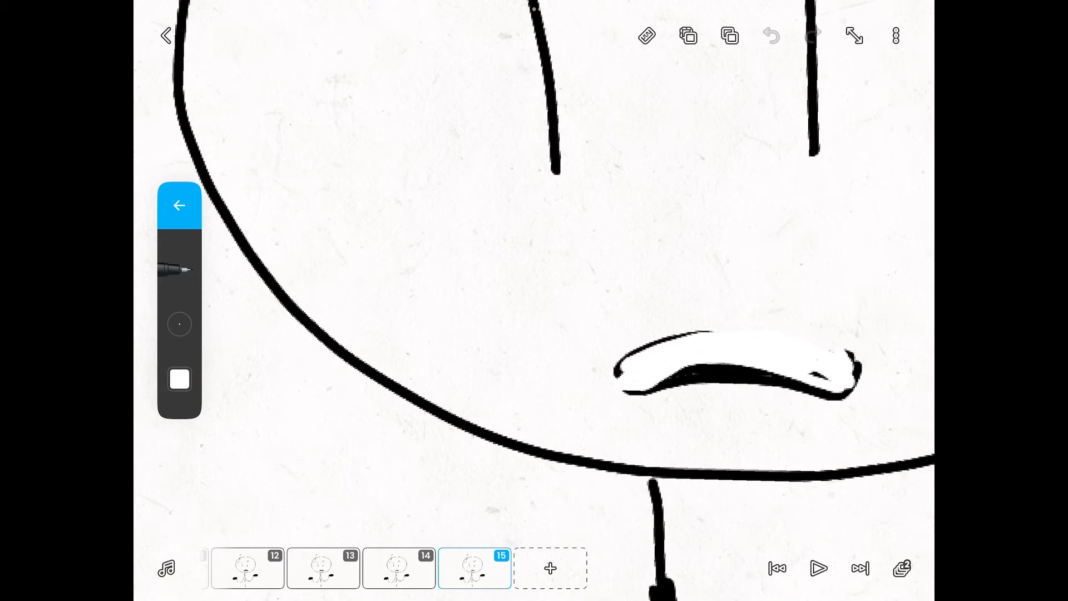
left_click(770, 36)
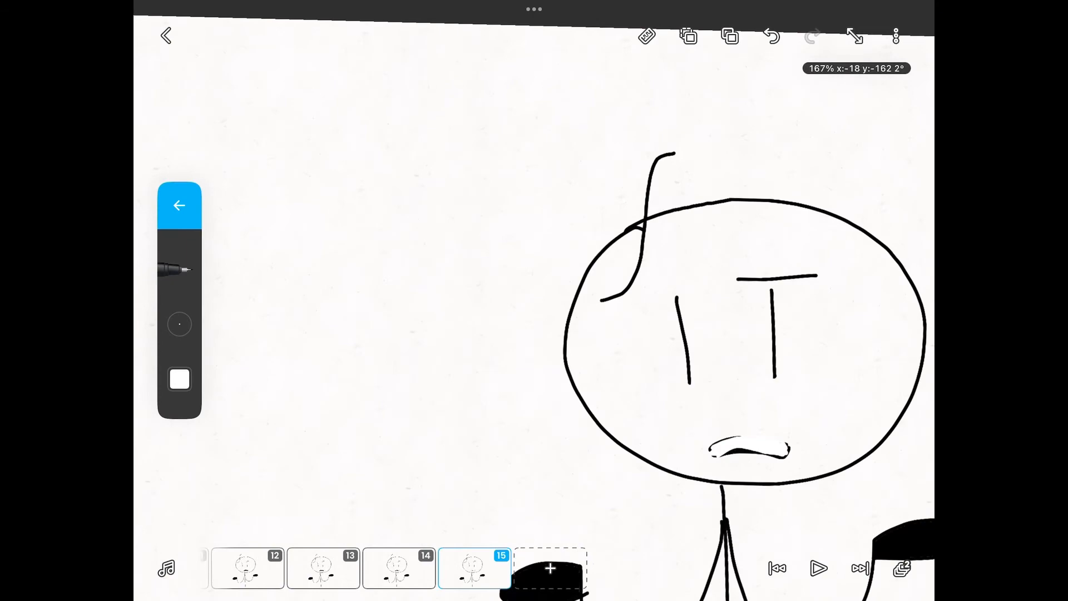
left_click(550, 569)
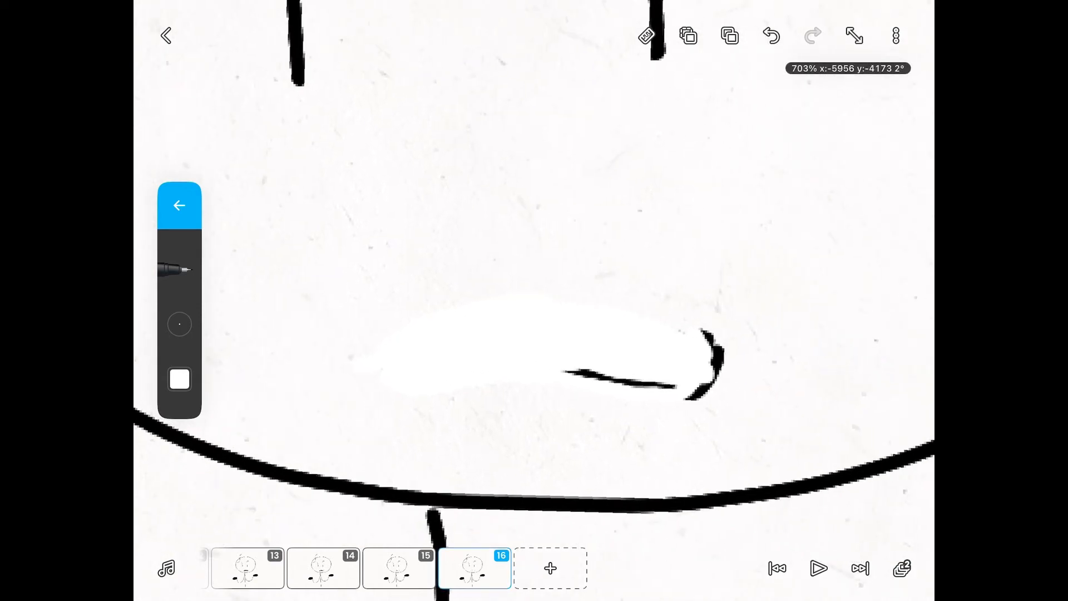
left_click(770, 35)
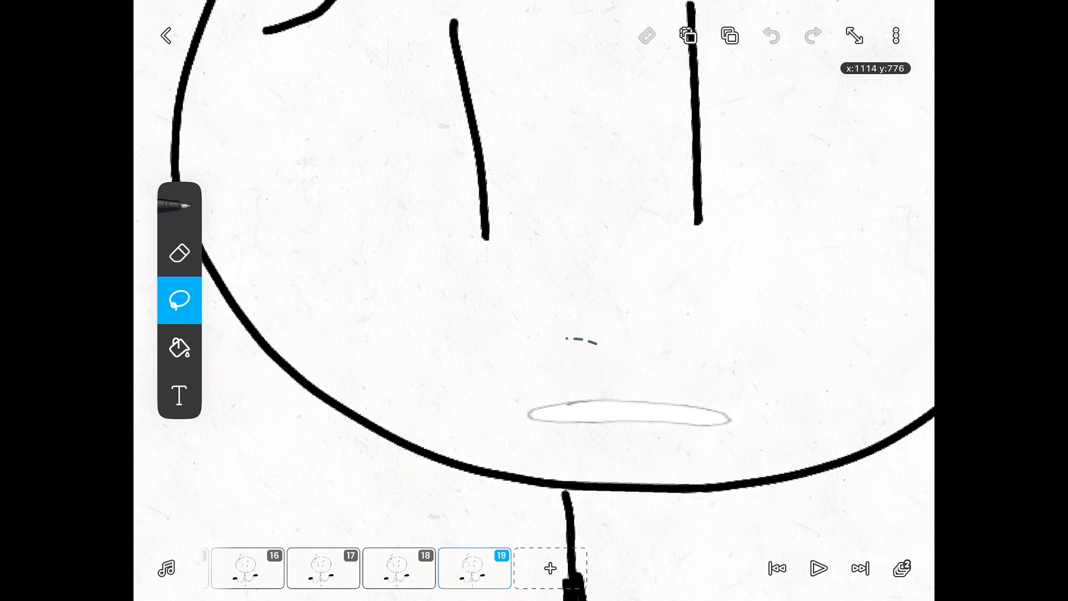
Step: Switch the pen back to black, add frame 20 with a flat mouth, and bring up project options
left_click(180, 206)
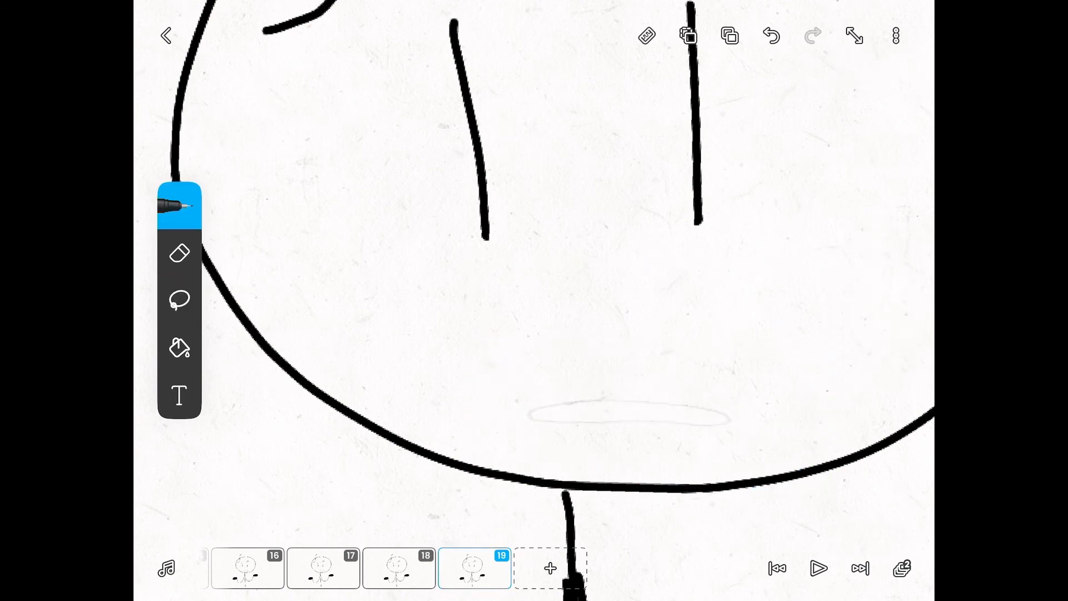
left_click(180, 205)
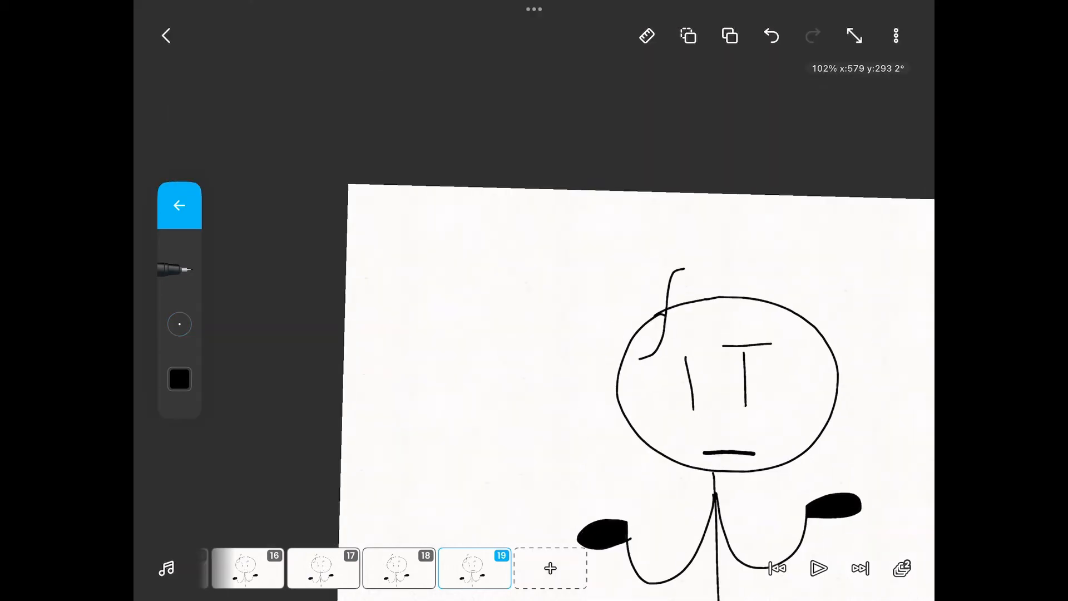
left_click(550, 569)
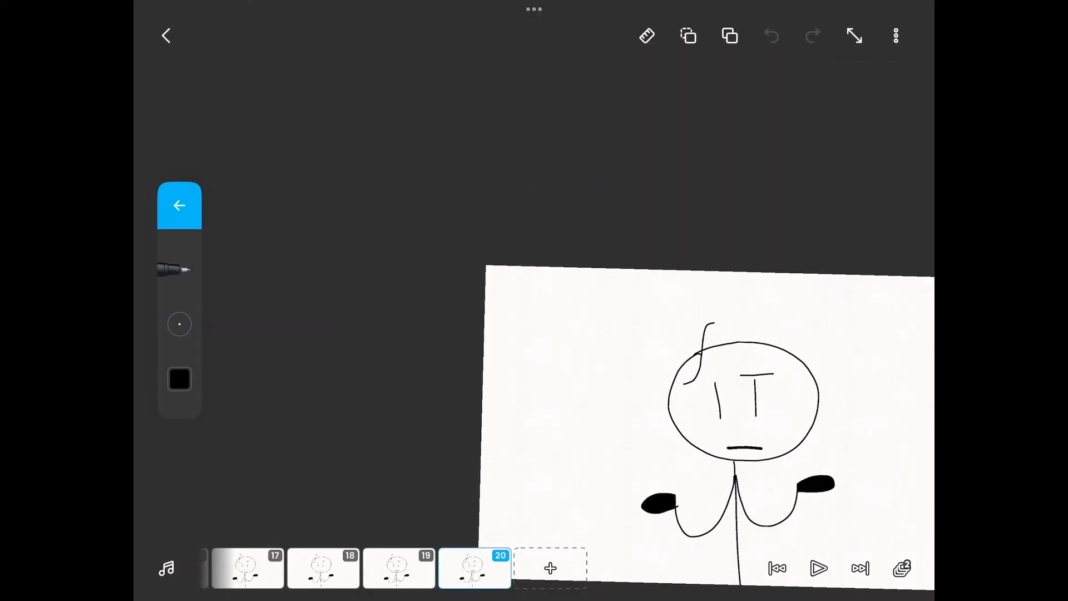
left_click(896, 36)
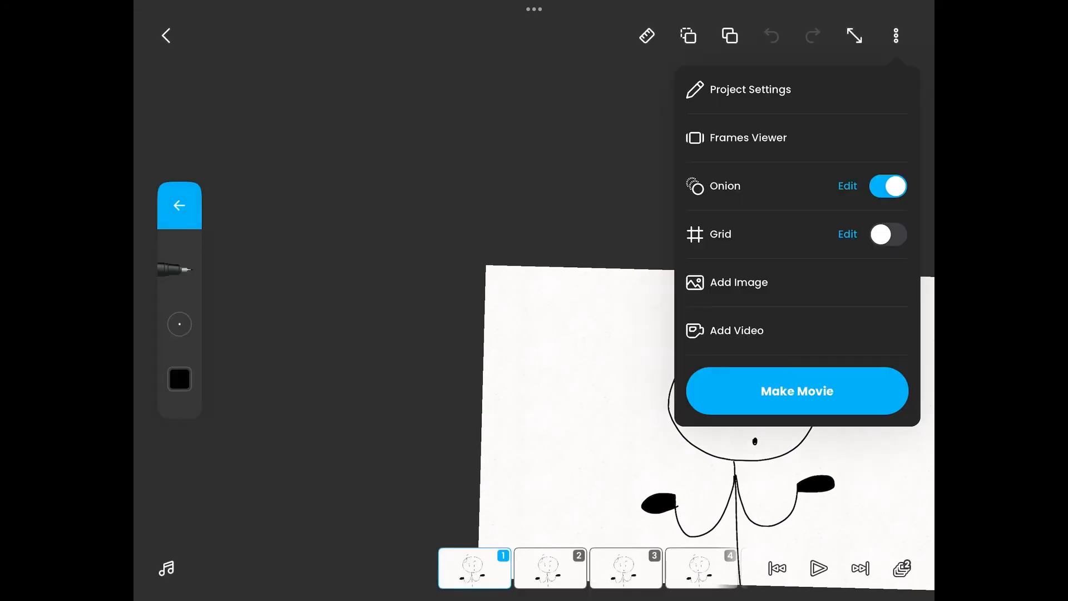
Step: Review the Frames Per Second setting (12) and leave it unchanged
left_click(796, 390)
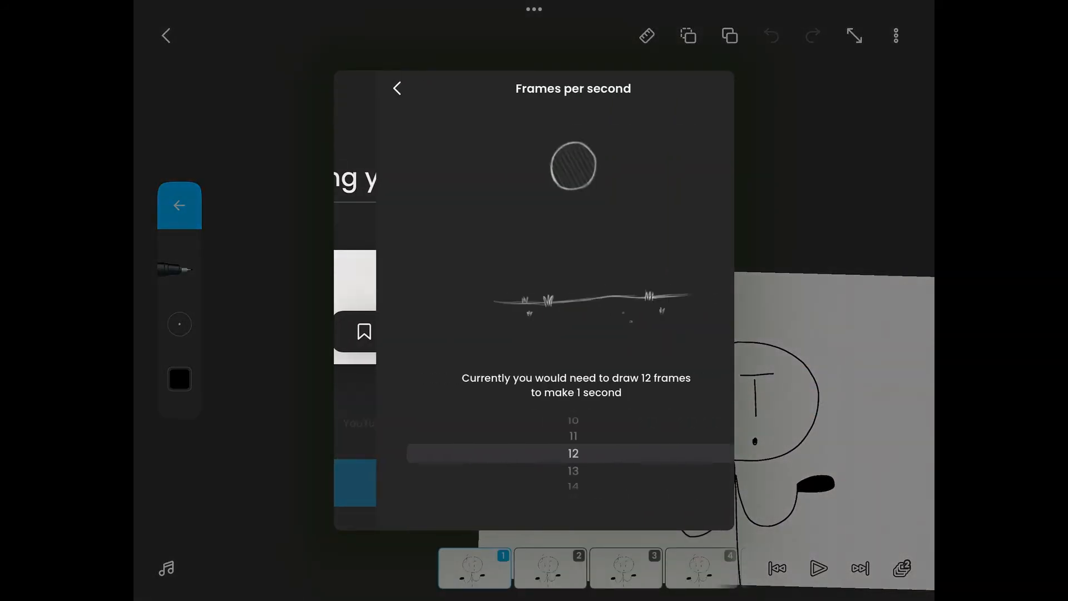
left_click(397, 89)
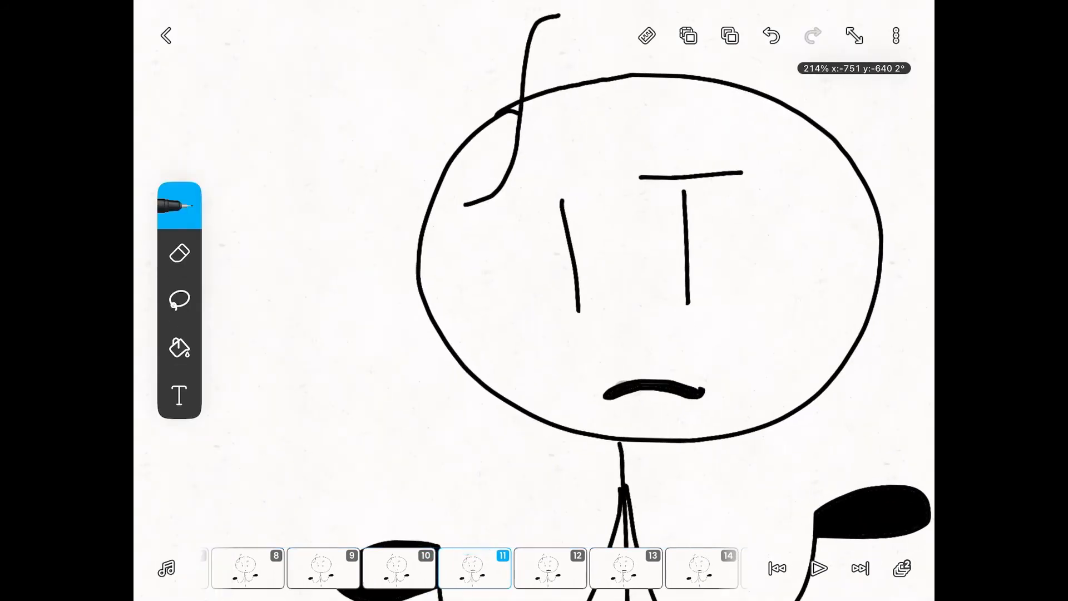
Step: Change the project's frame rate to 14 frames per second
left_click(179, 299)
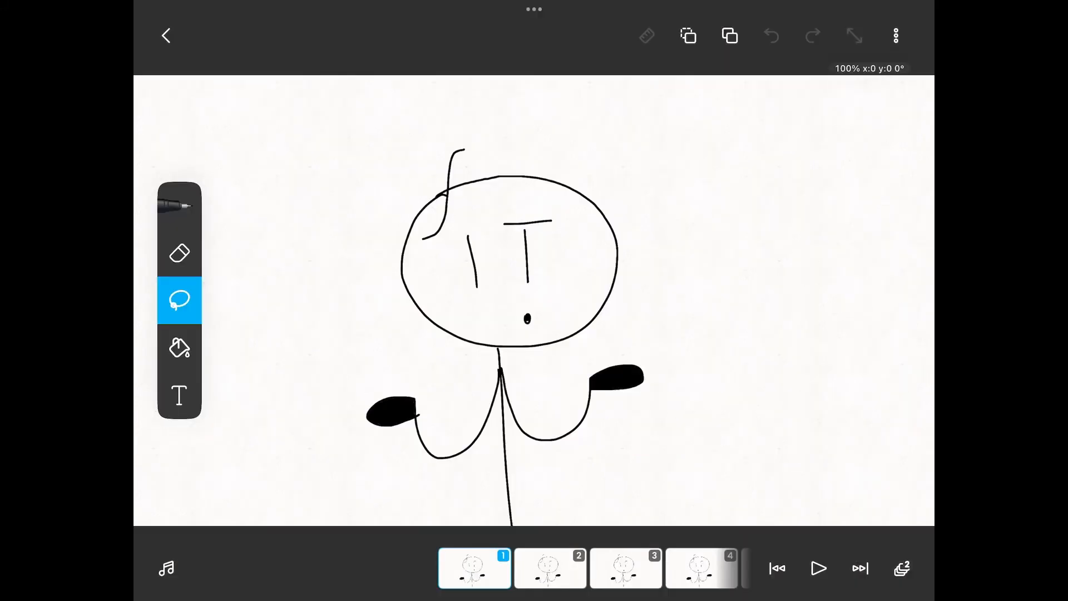
left_click(895, 35)
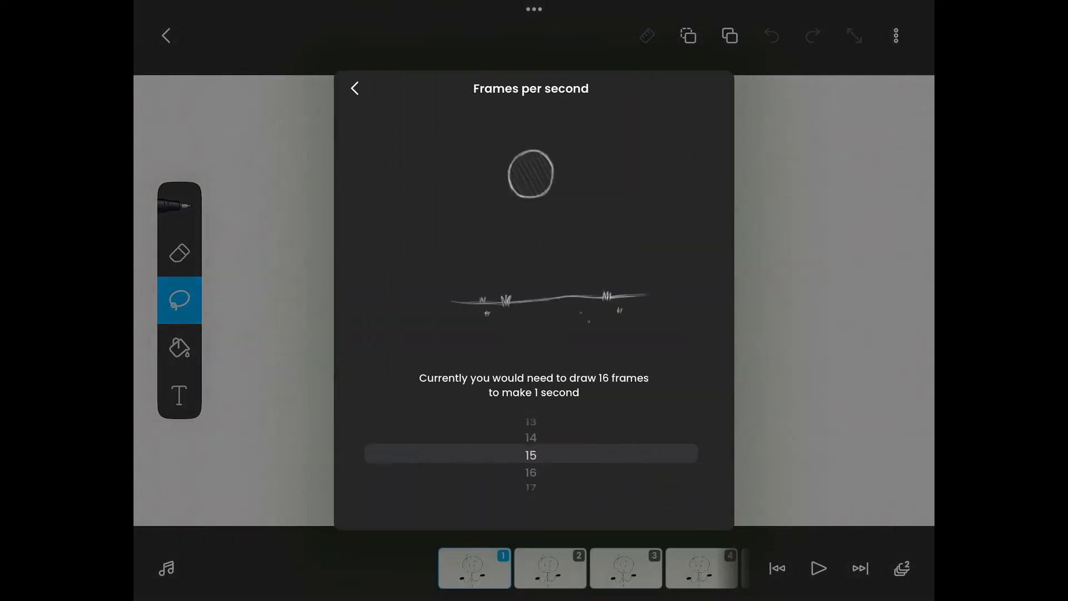
left_click(354, 88)
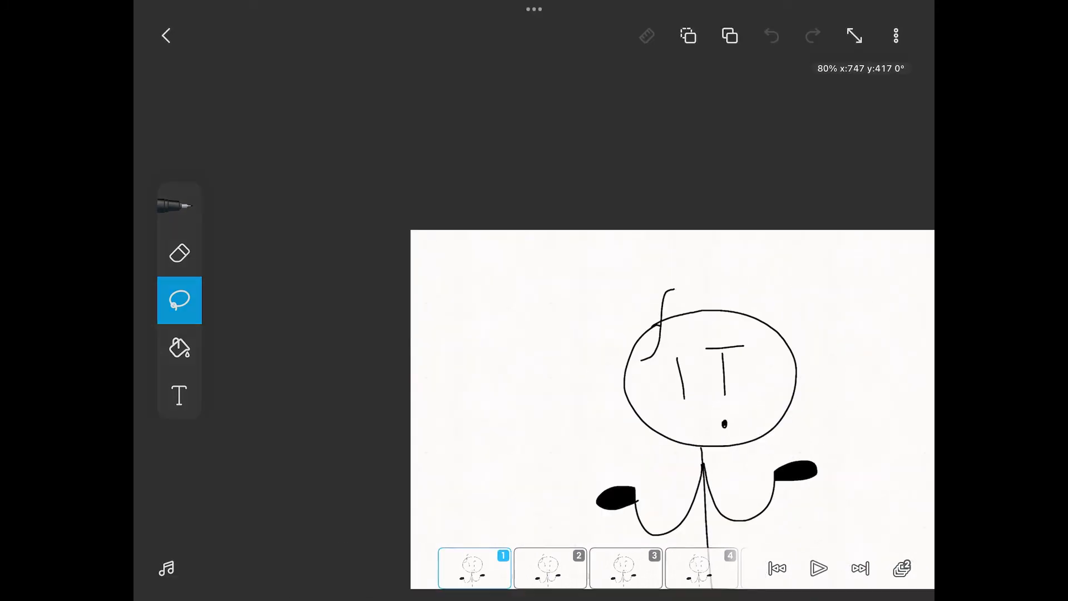
Step: Play the 21-frame animation, then start exporting it as an MP4 without watermark
left_click(818, 569)
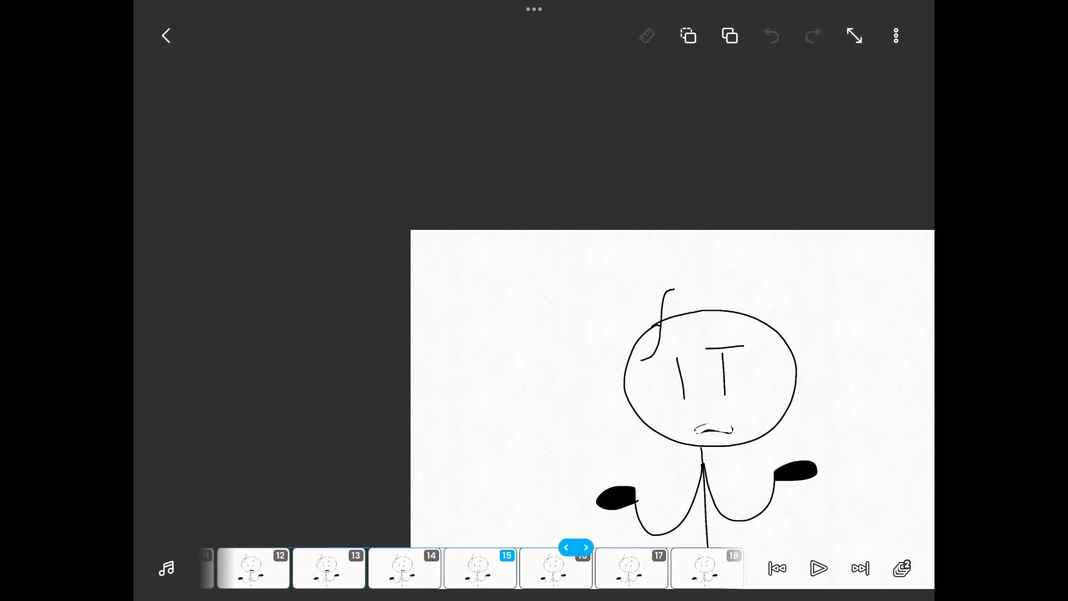
left_click(903, 568)
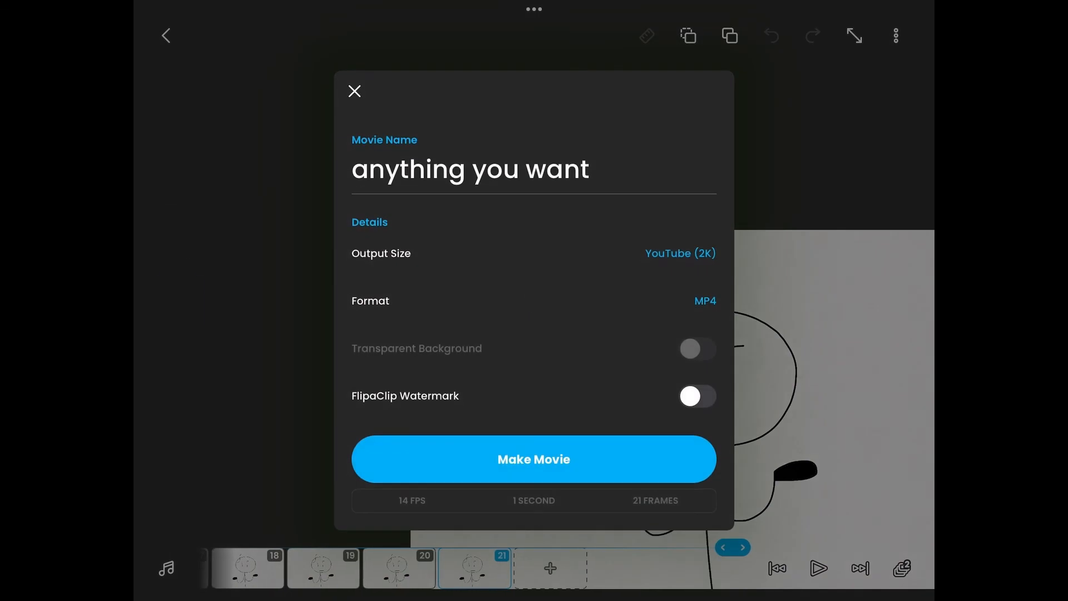
left_click(533, 458)
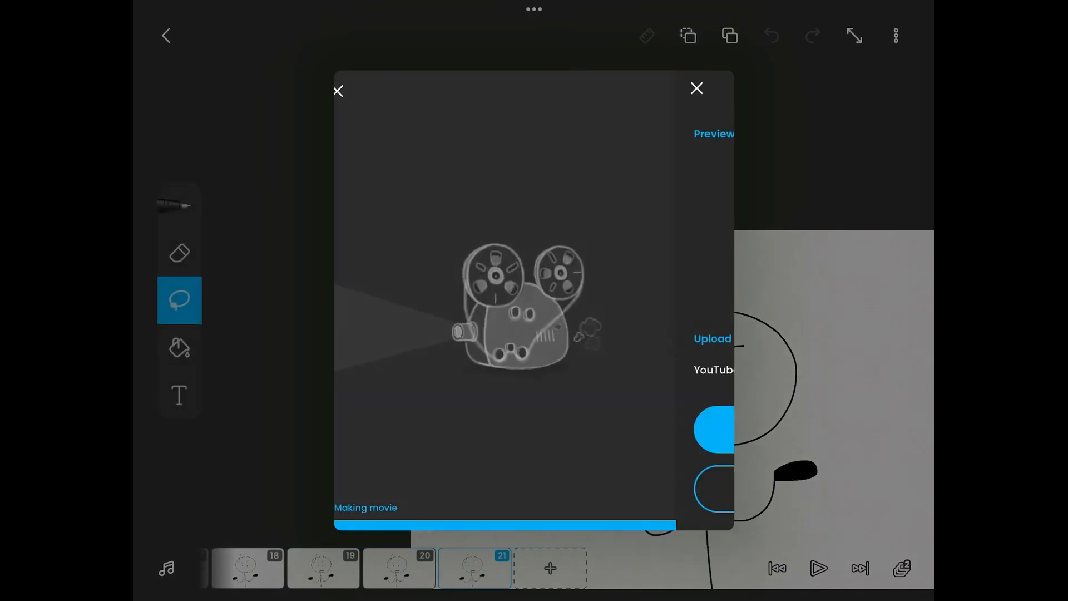